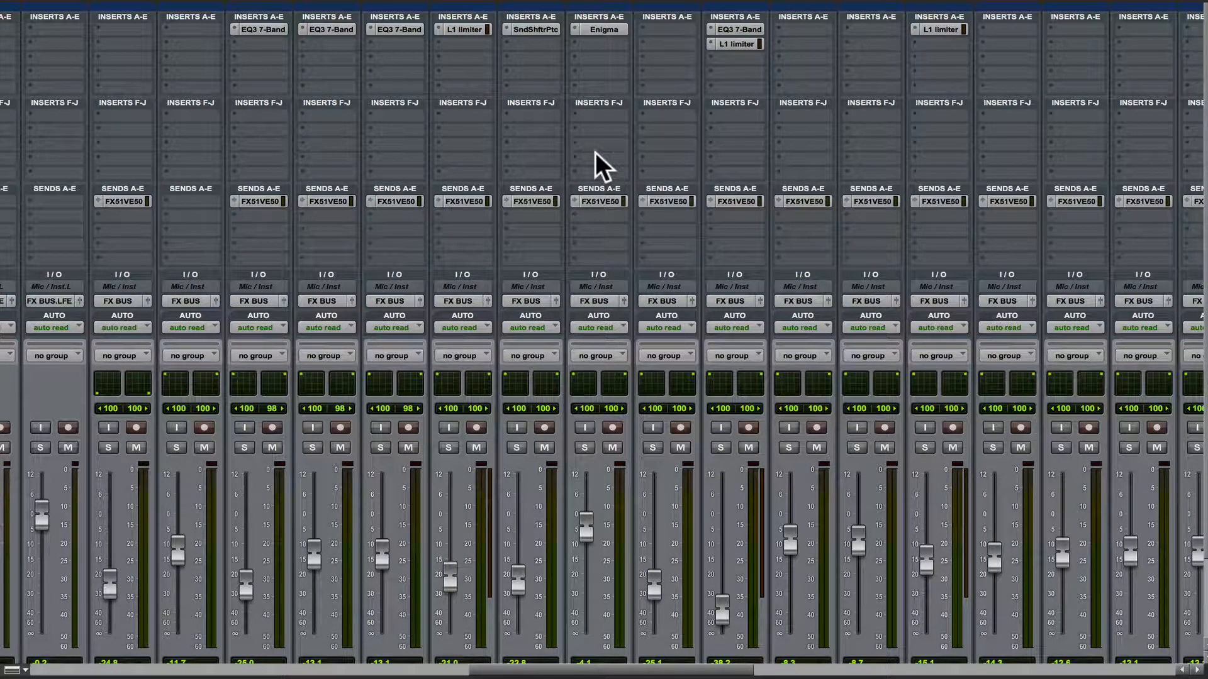
mouse_move(592, 131)
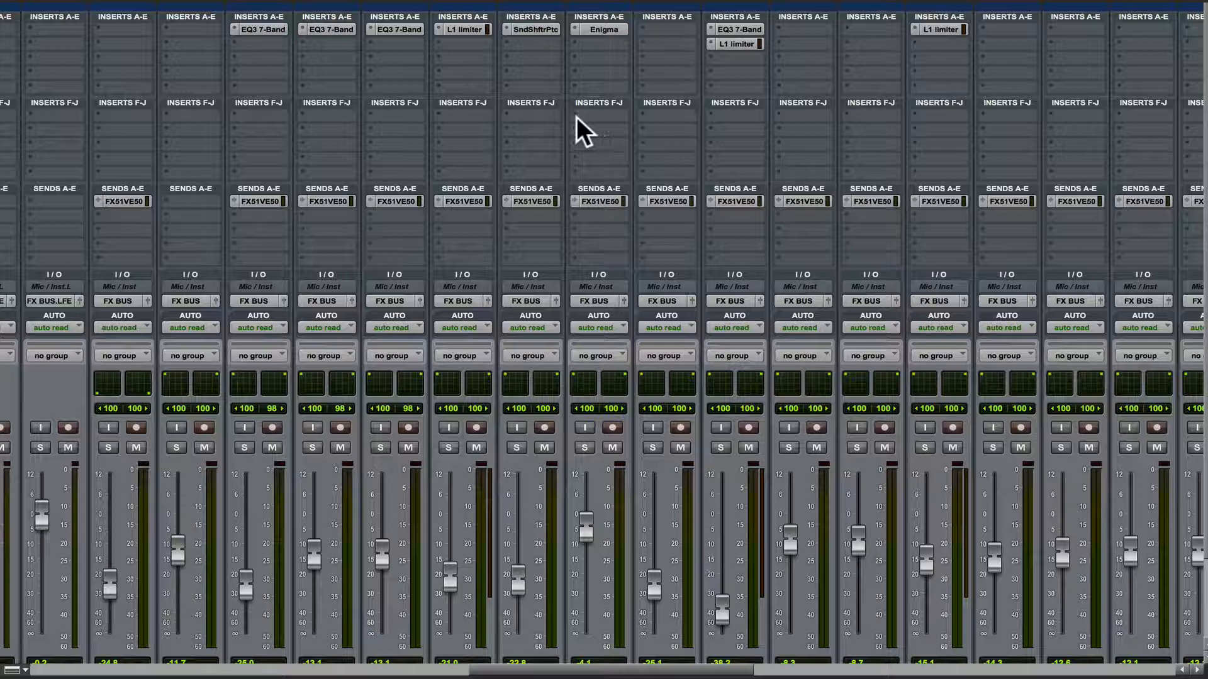
Raise one track's FX send level from -15.1 to -14.5 dB and dismiss its send window.
left_click(462, 201)
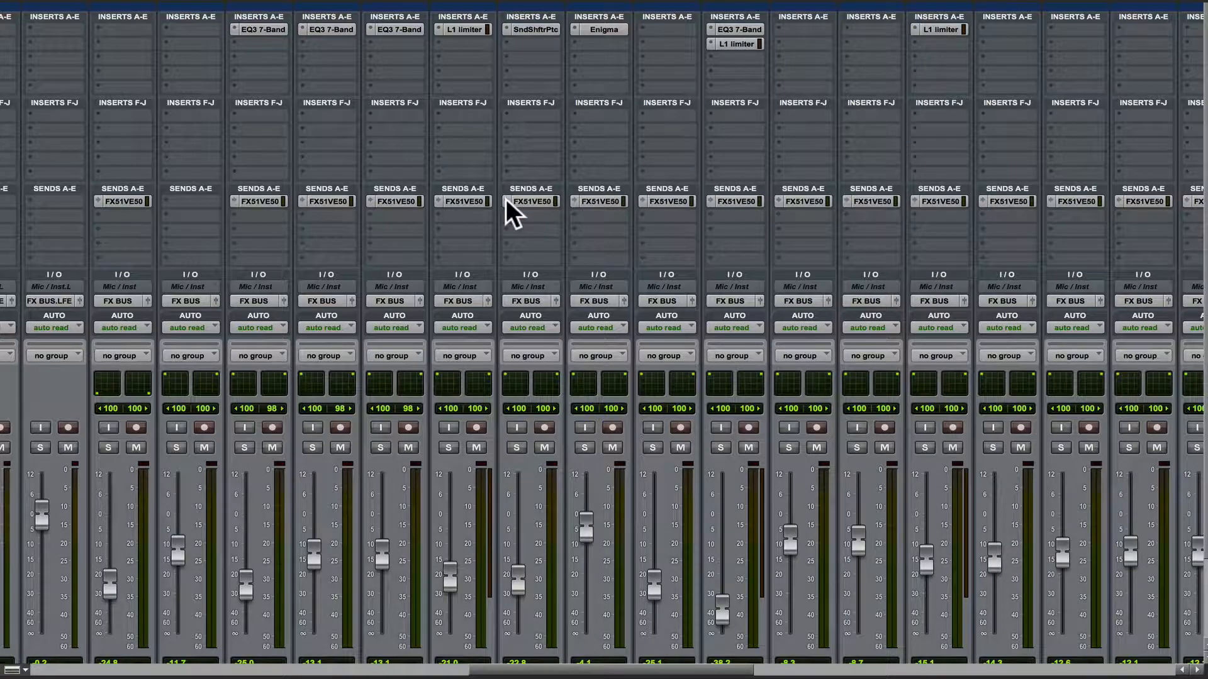
mouse_move(536, 215)
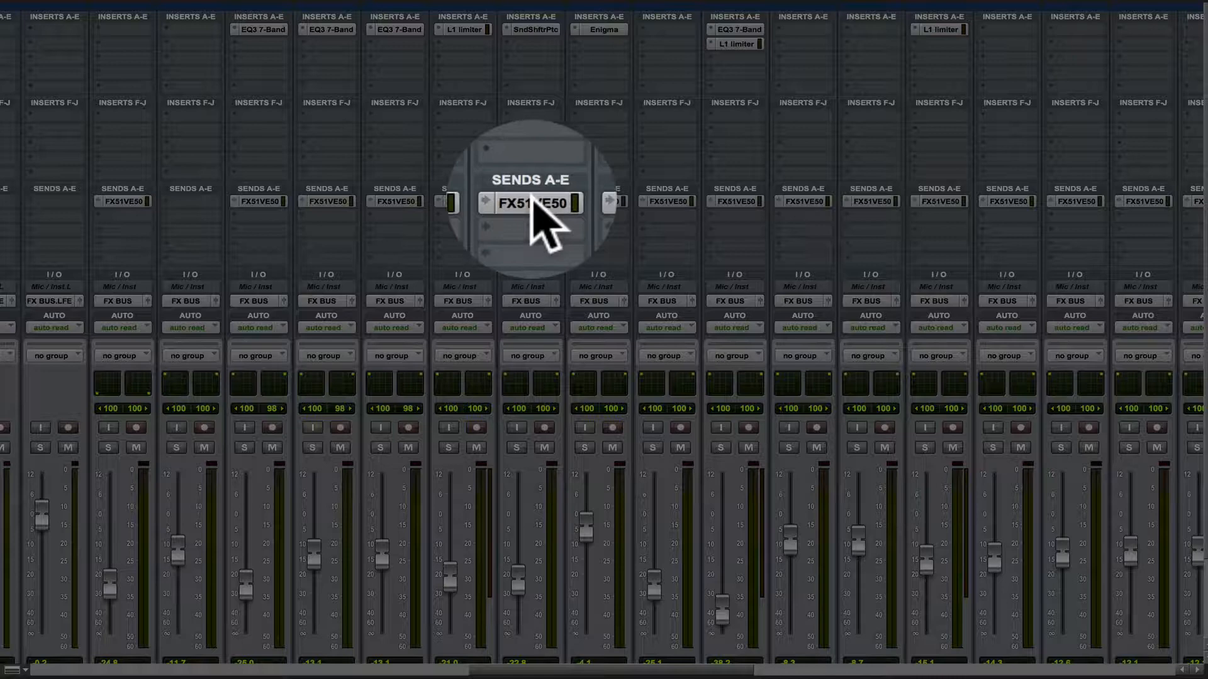
left_click(527, 203)
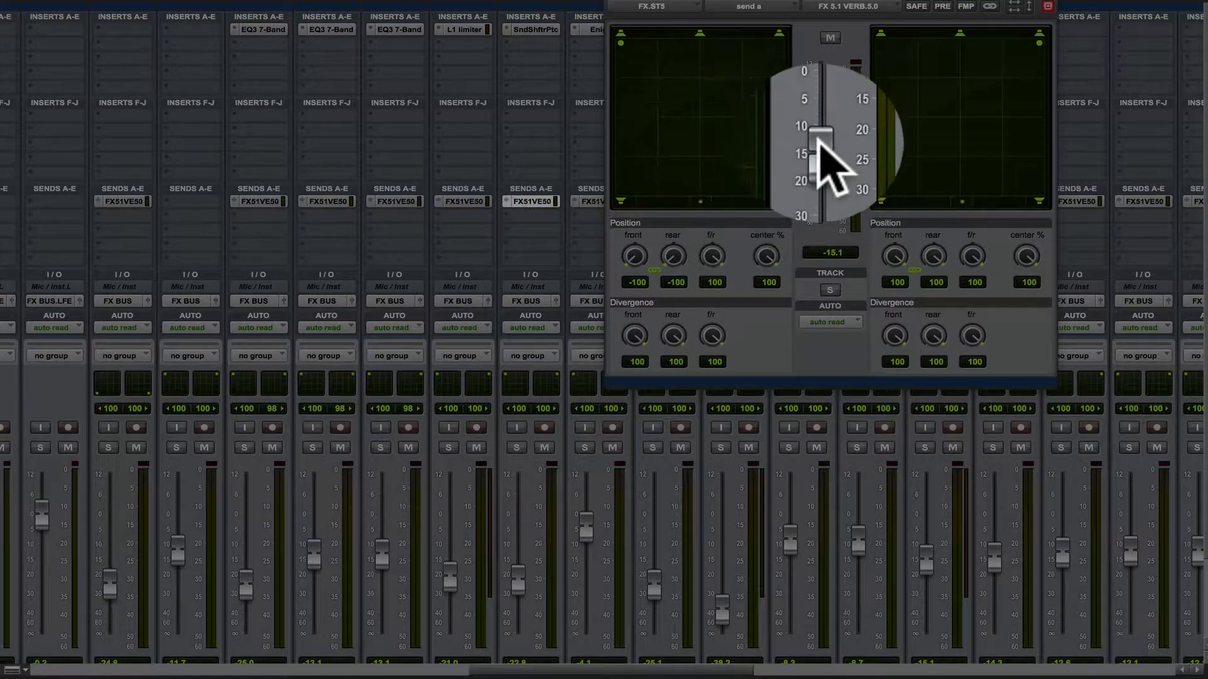
left_click_drag(824, 163, 824, 142)
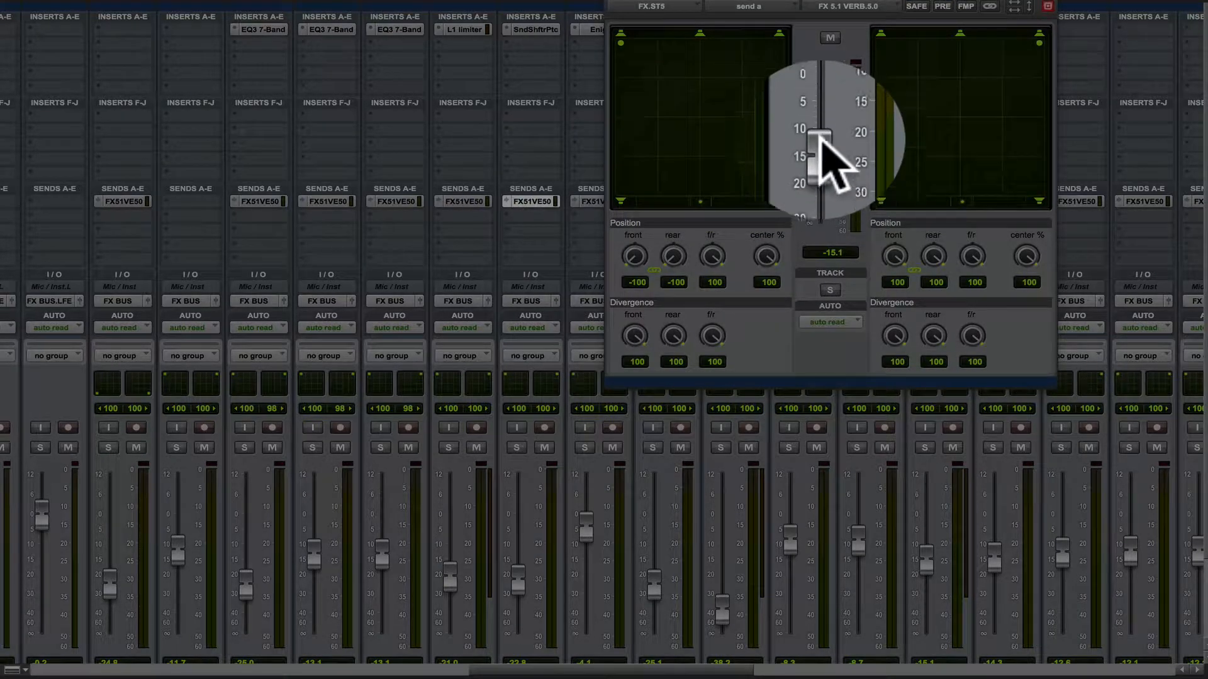
left_click_drag(820, 149, 821, 134)
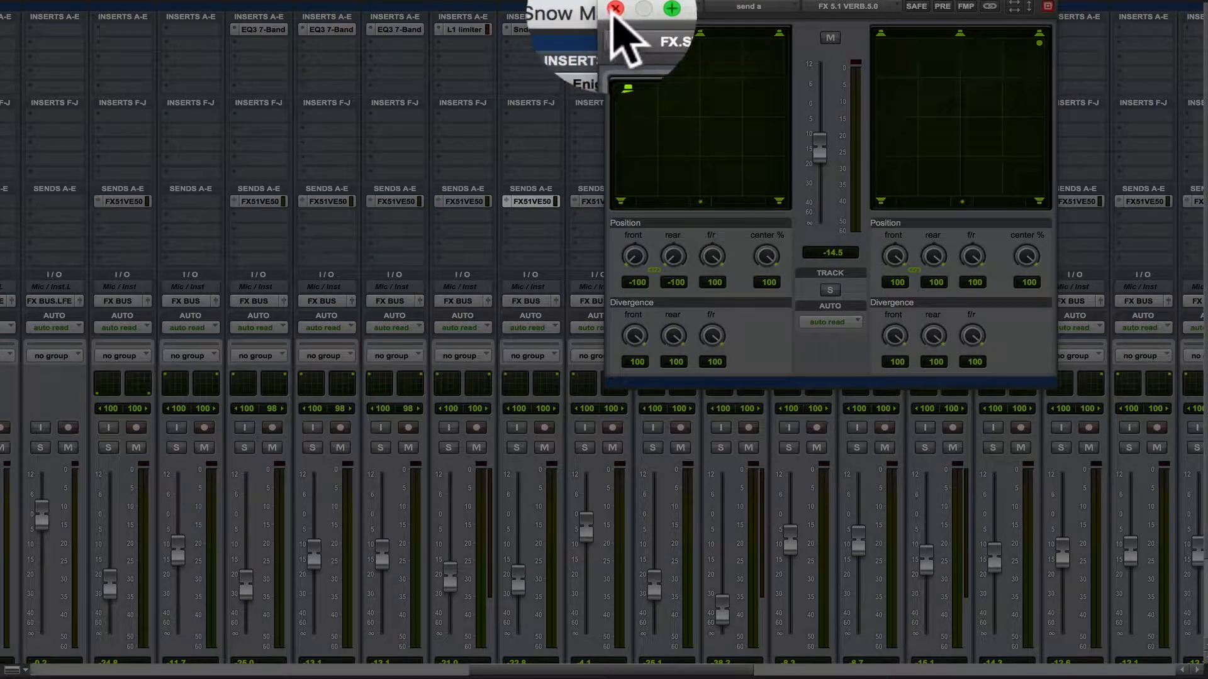
left_click(617, 8)
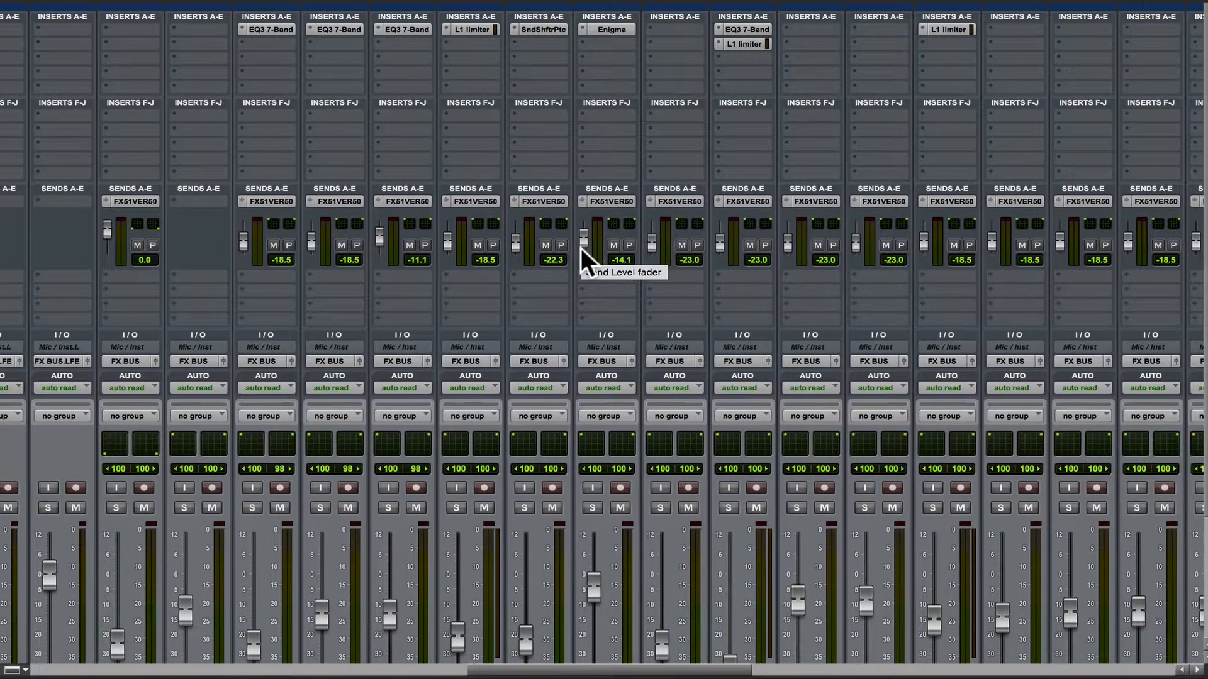
Scroll the Mix window left to reveal more strips with inline send faders.
scroll("left", 3)
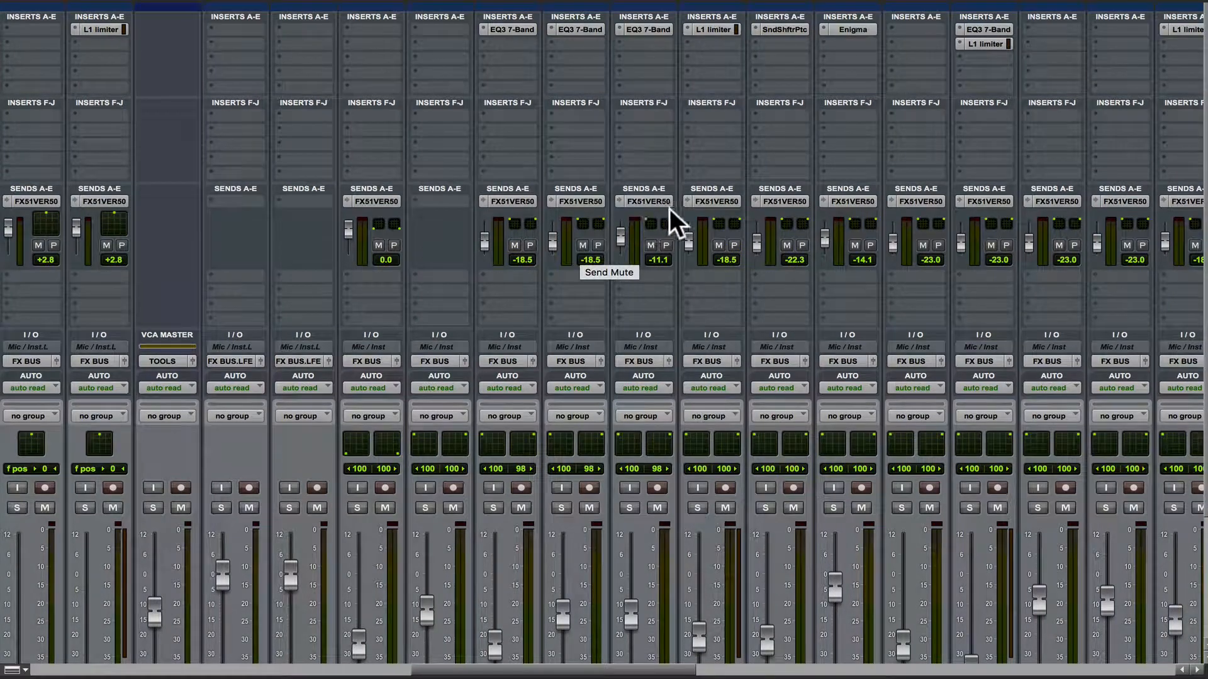
mouse_move(323, 239)
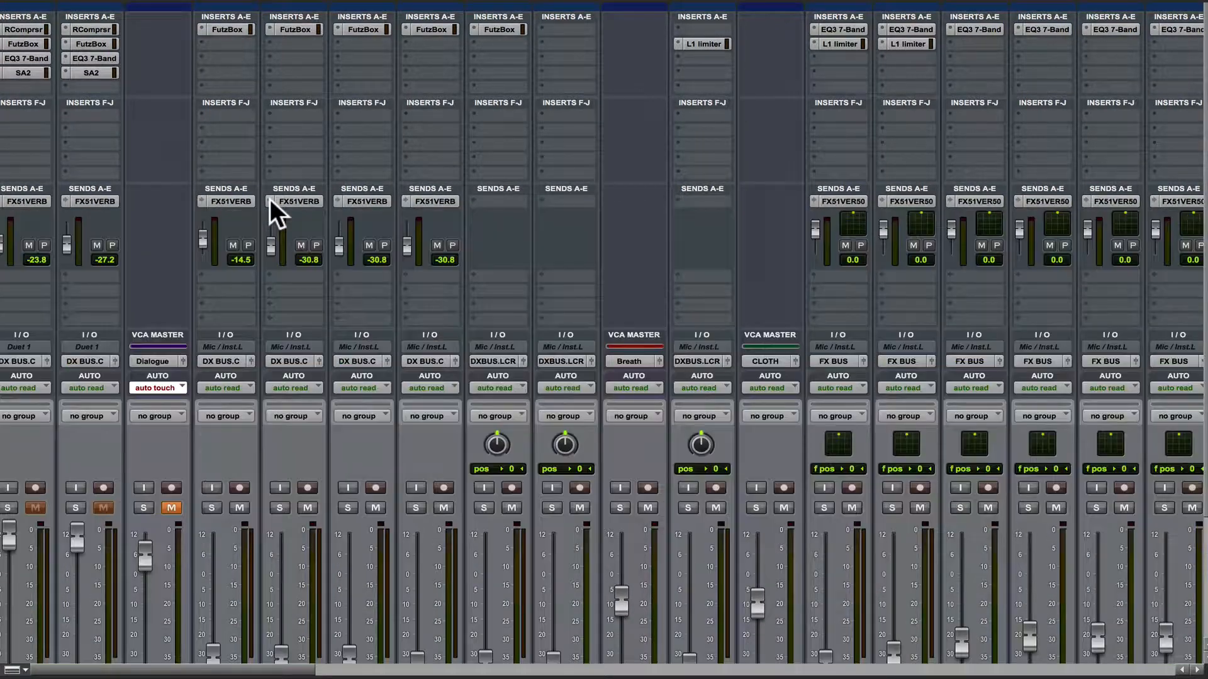
Select the DX BUS.C dialogue strip's FX51VERB send in the mixer.
left_click(362, 201)
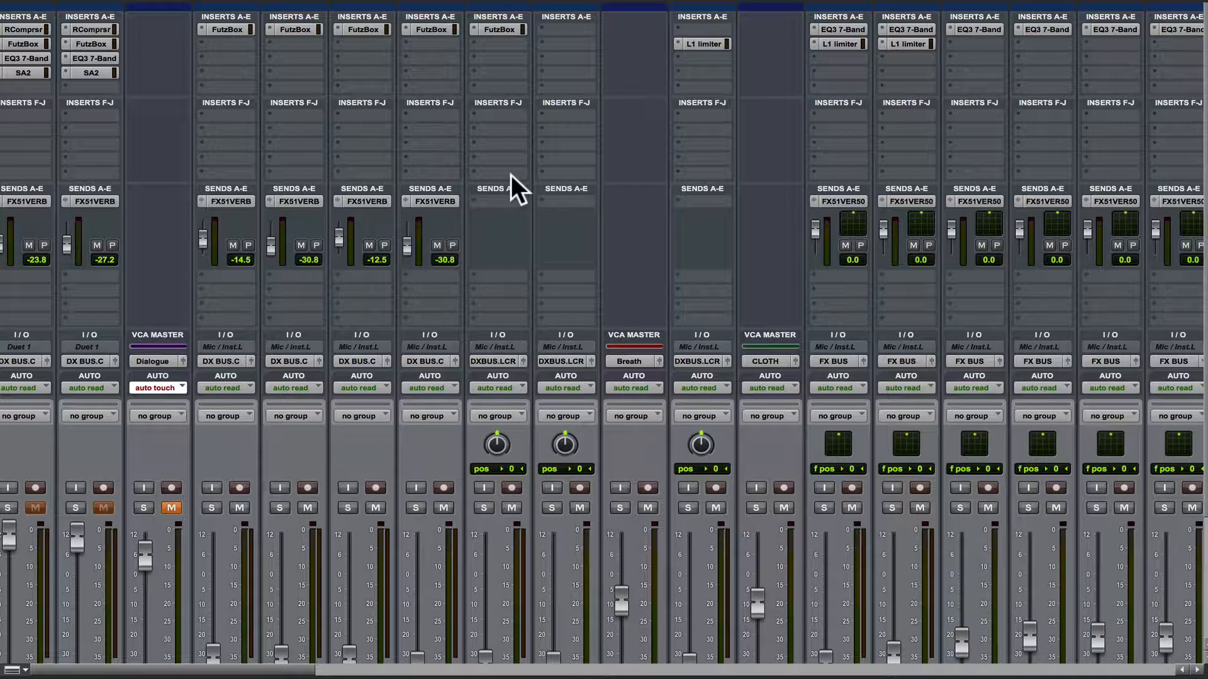
mouse_move(505, 297)
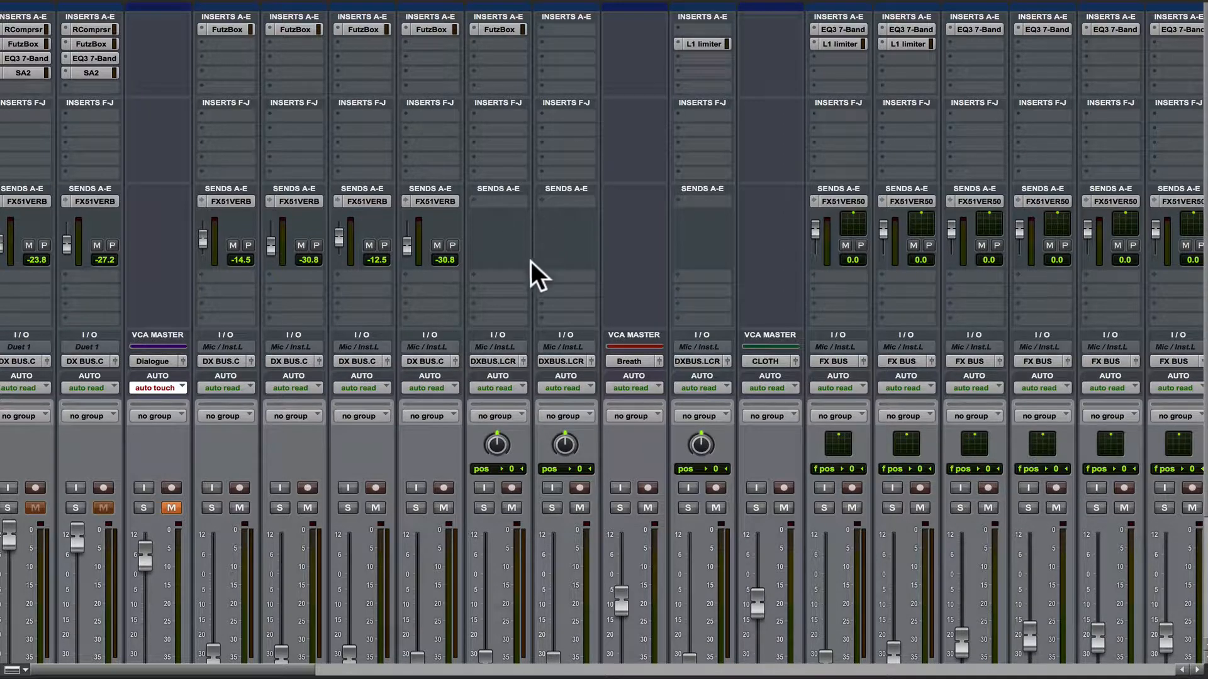
mouse_move(548, 235)
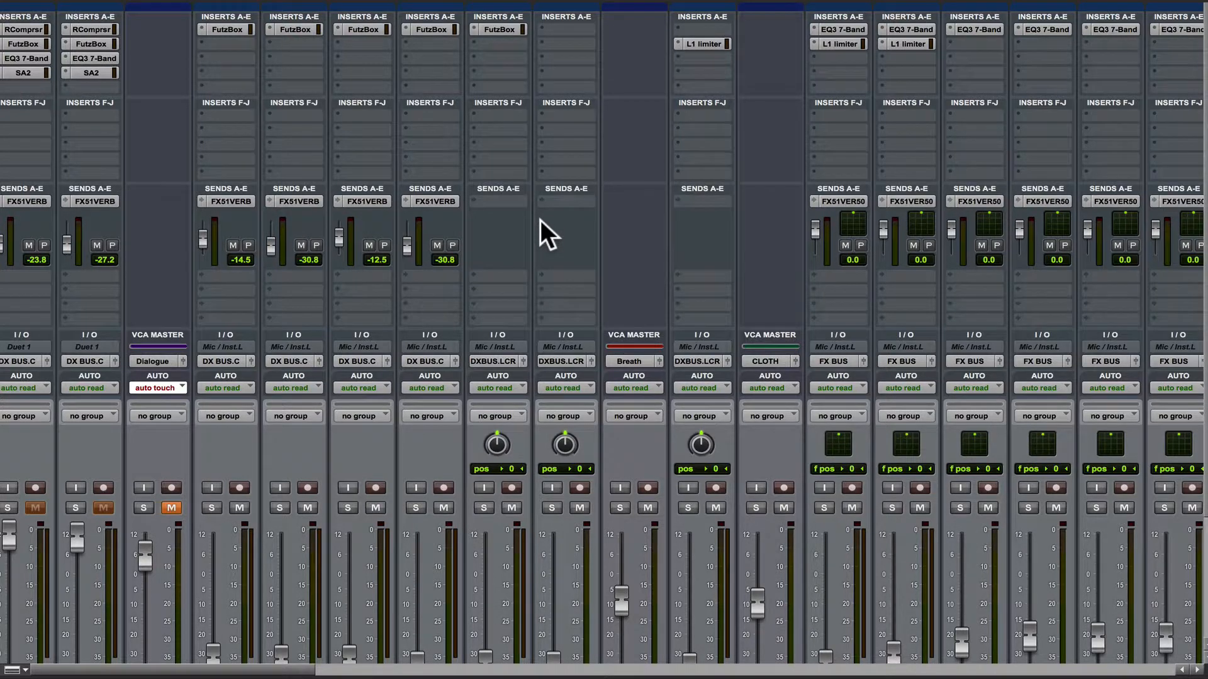